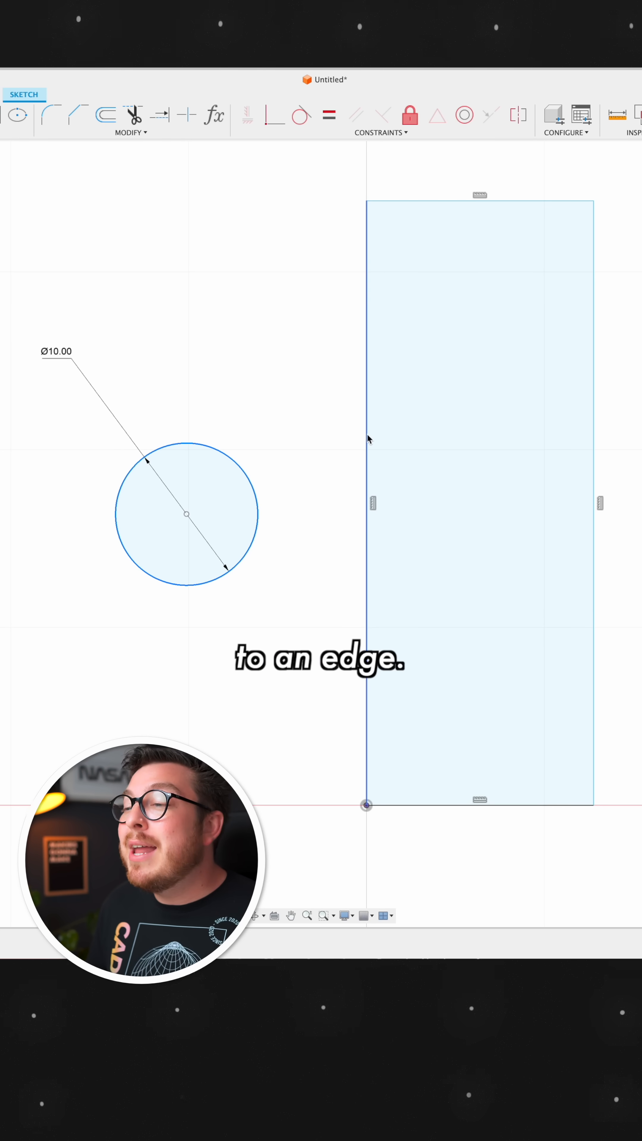
- Start a sketch dimension from the 10 mm circle
click(186, 515)
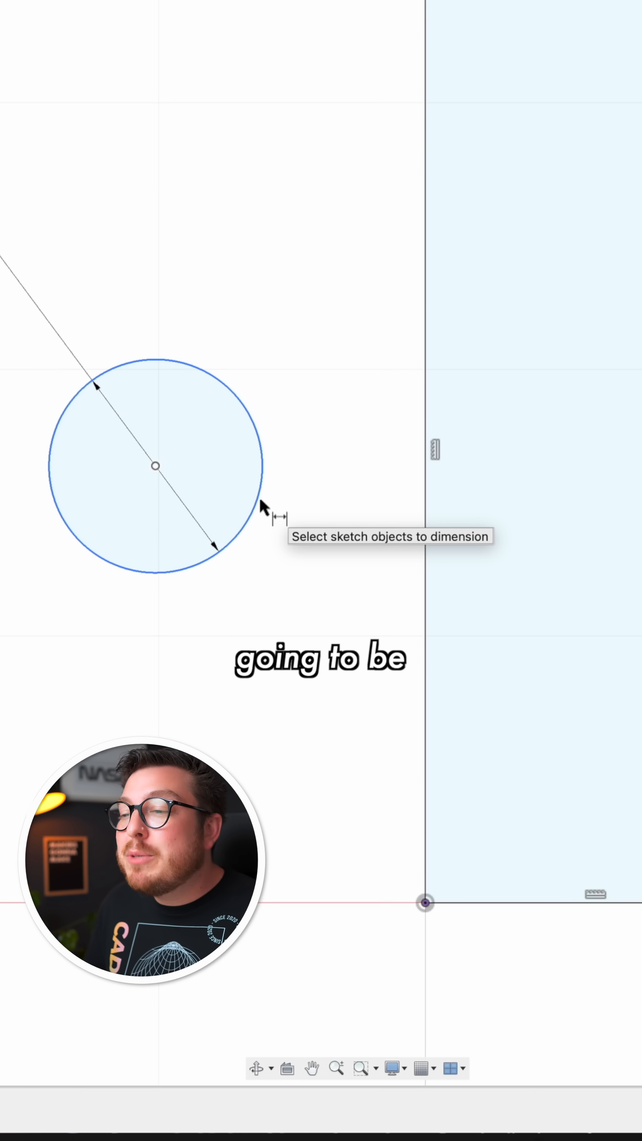
- Choose Pick Circle/Arc Tangent so the dimension measures from the circle's edge
right_click(266, 506)
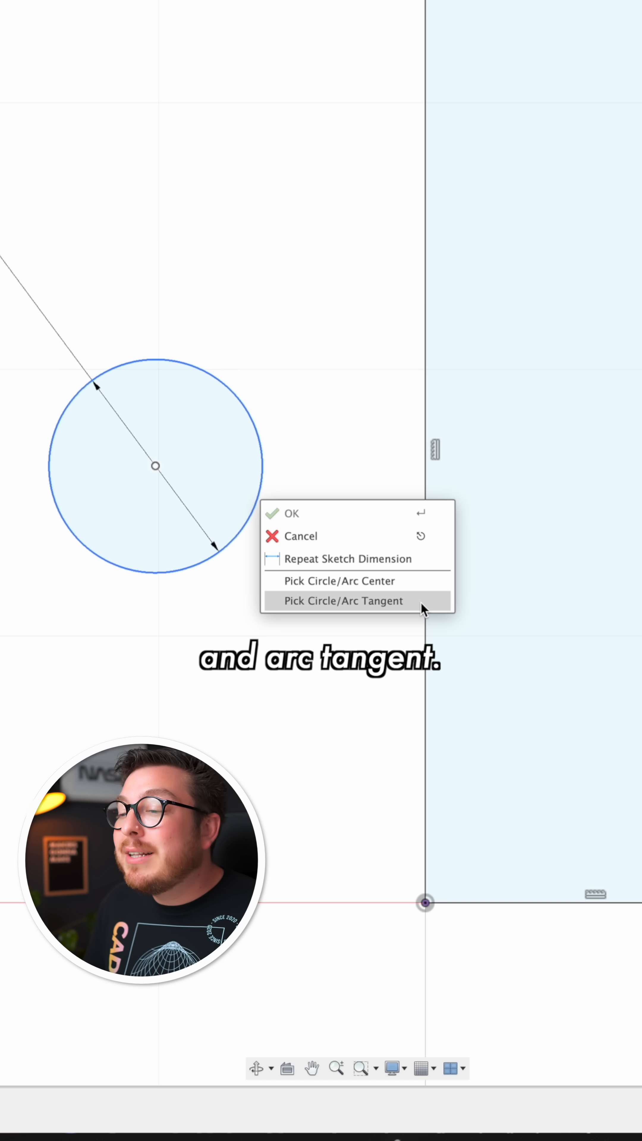
click(343, 601)
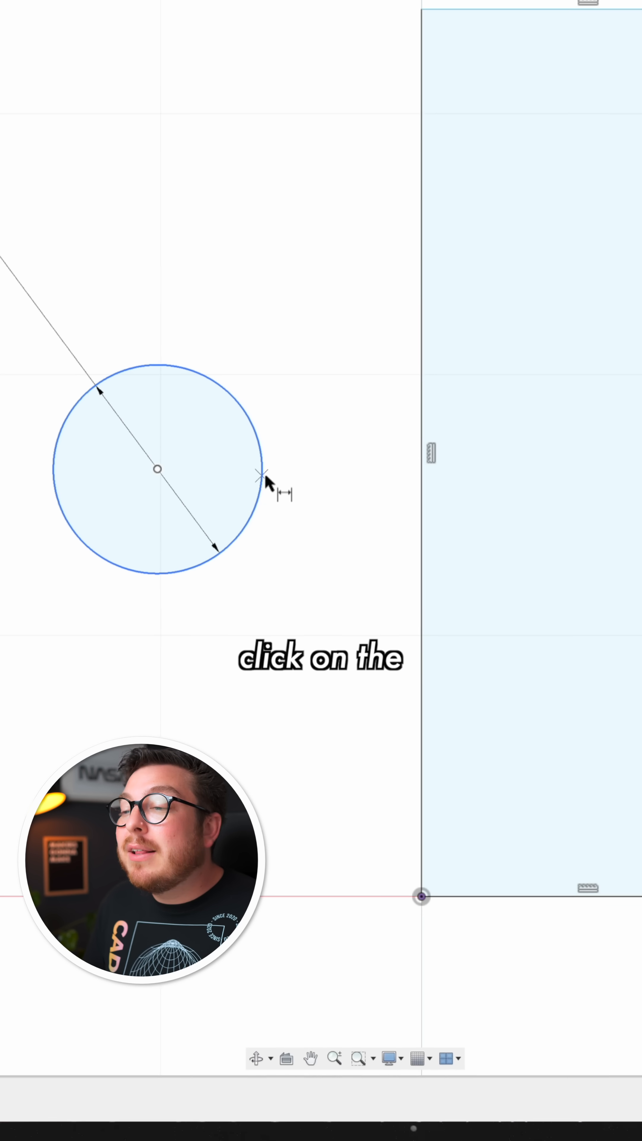